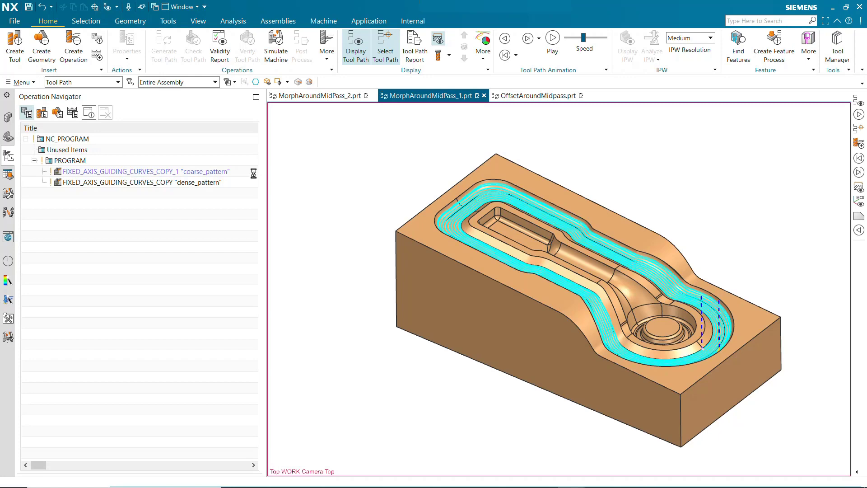
Step: Edit FIXED_AXIS_GUIDING_CURVES_COPY_1 and view its pattern type options, including the mid-pass types
double_click(142, 170)
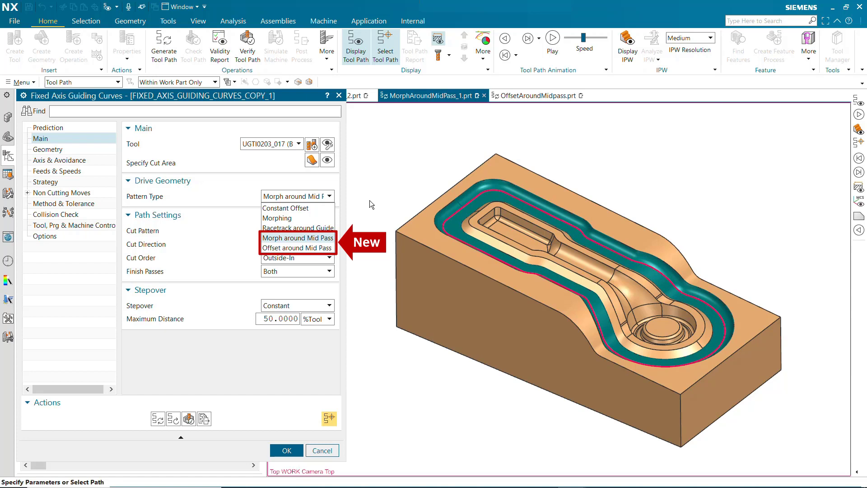
Step: Edit OFFSET_AROUND_MIDPASS_COARSE_STEPOVERS in OffsetAroundMidpass.prt, showing Offset around Mid Pass with Zig
left_click(298, 238)
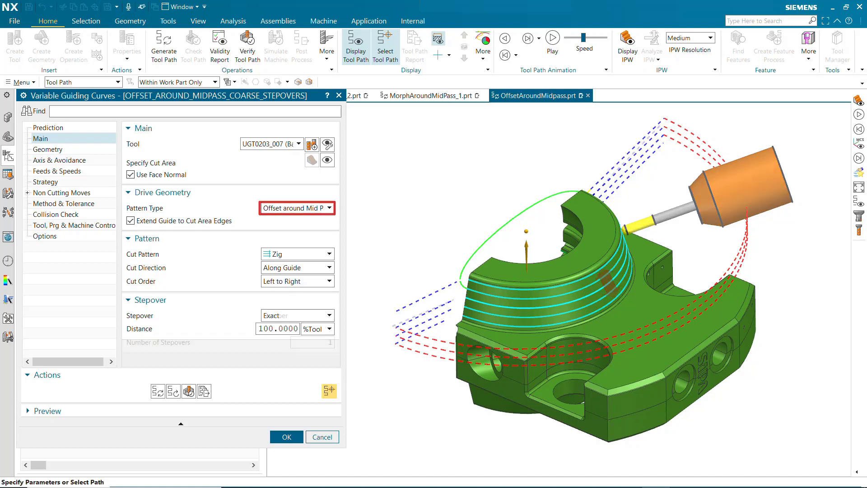
Step: Set Stepover to Number with 1 stepover, previewing a single mid-pass path
left_click(331, 315)
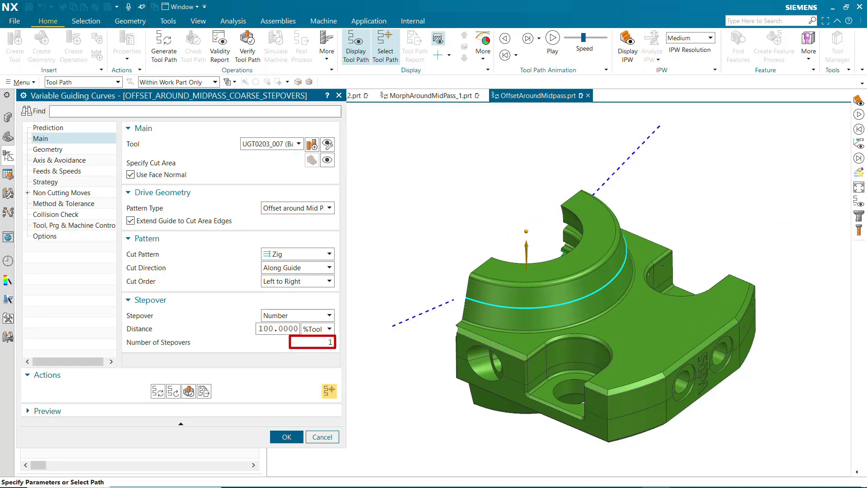
left_click(312, 342)
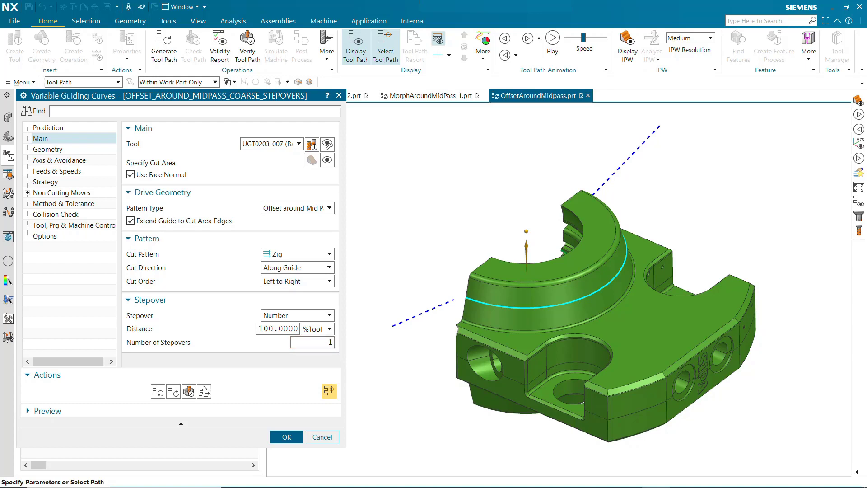
left_click(131, 220)
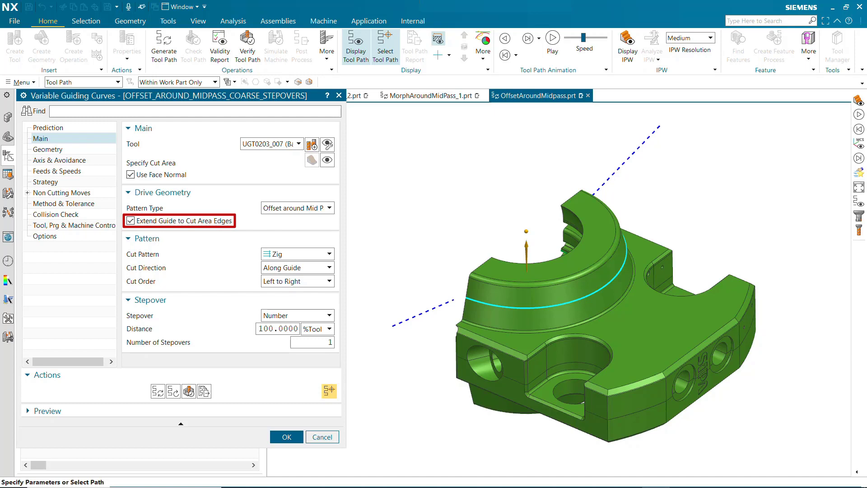
Step: Toggle Extend Guide to Cut Area Edges off and on, then edit VAGC_MORPH_PATTERN in MorphAroundMidPass_2.prt
left_click(131, 220)
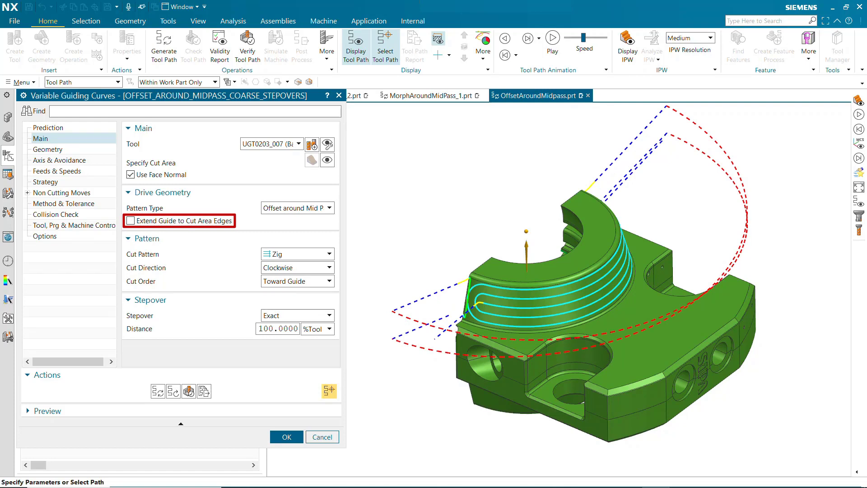
left_click(130, 220)
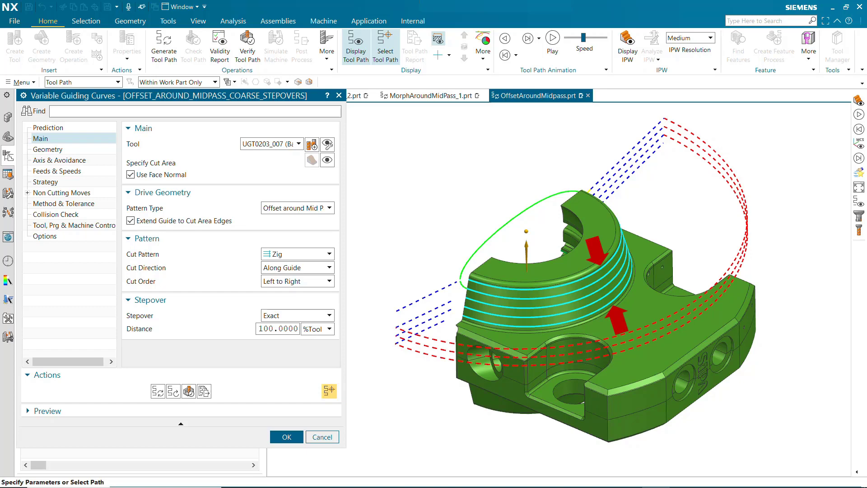
left_click(296, 207)
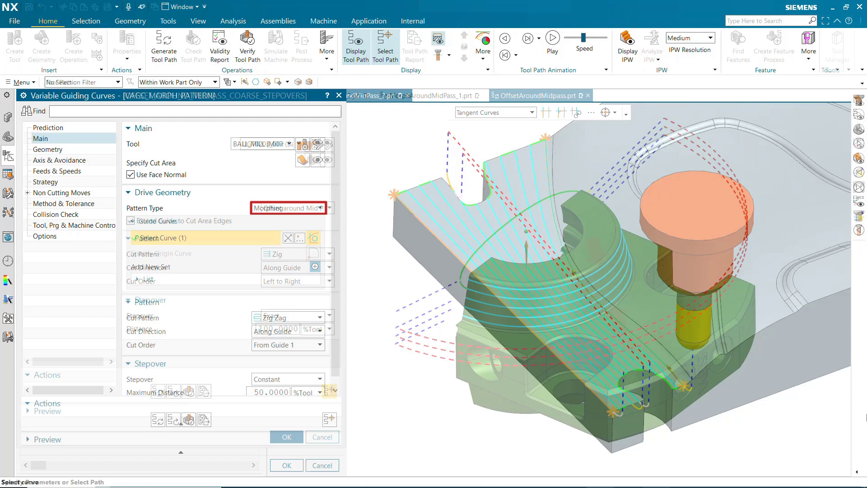
left_click(288, 207)
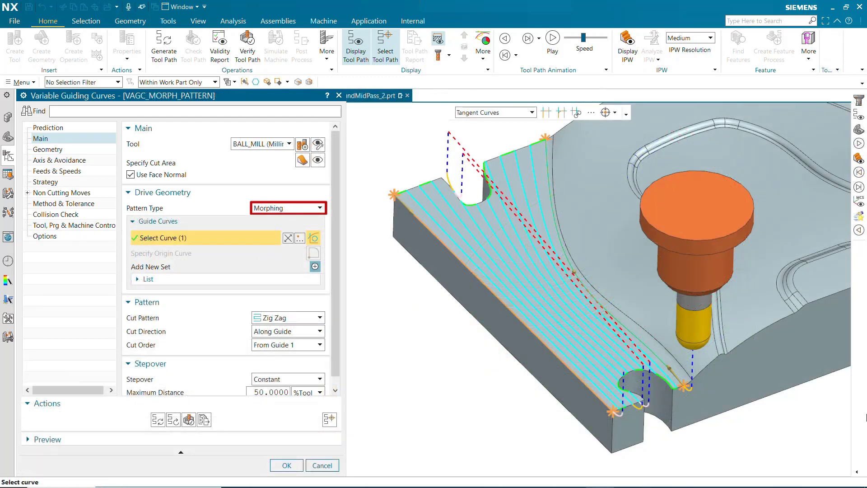